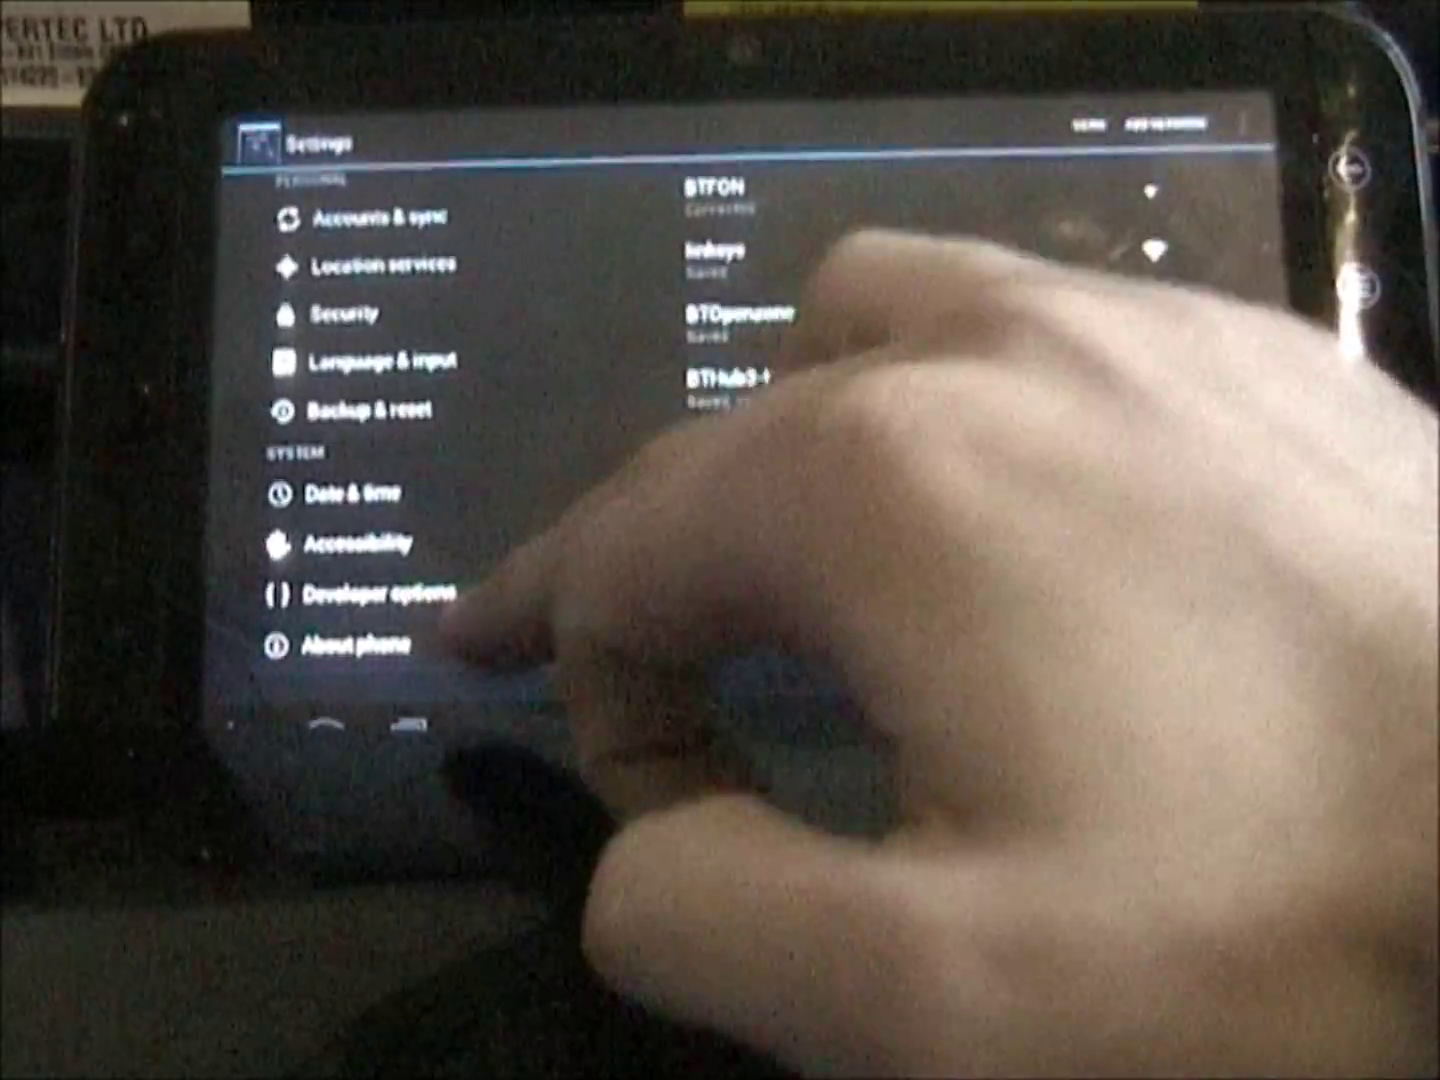
- Open About phone to view the model number, Android version, kernel version and build number
{"action": "left_click", "coordinate": [355, 645]}
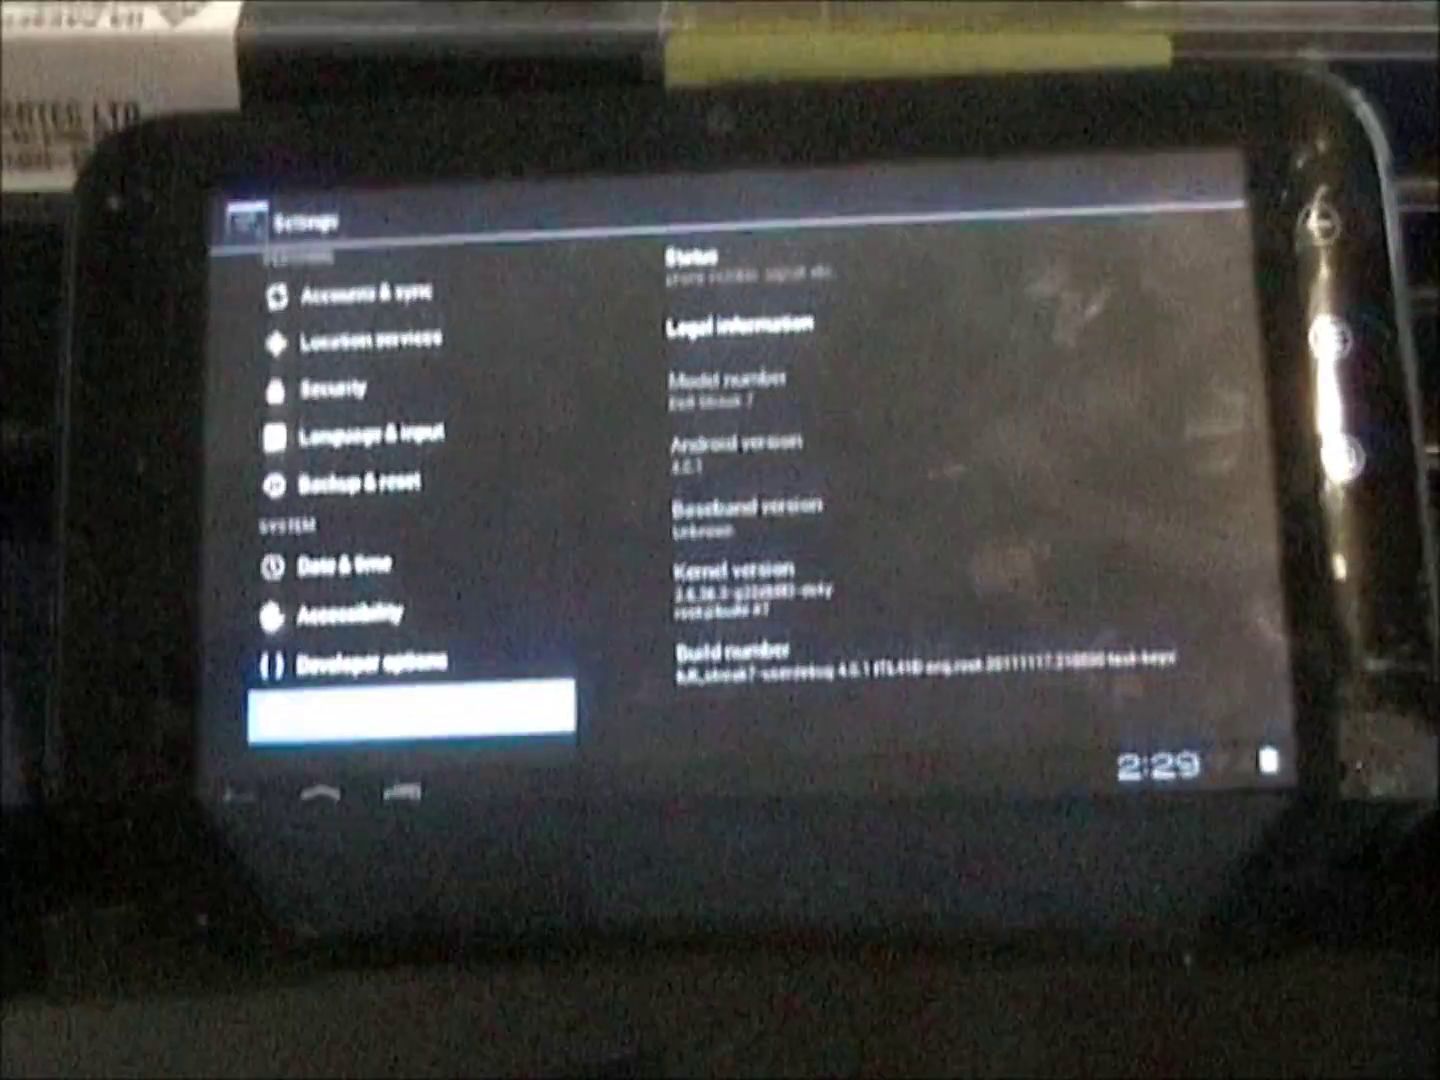